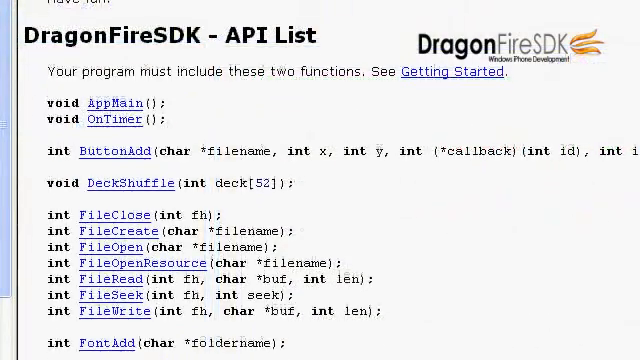
scroll(down, 3)
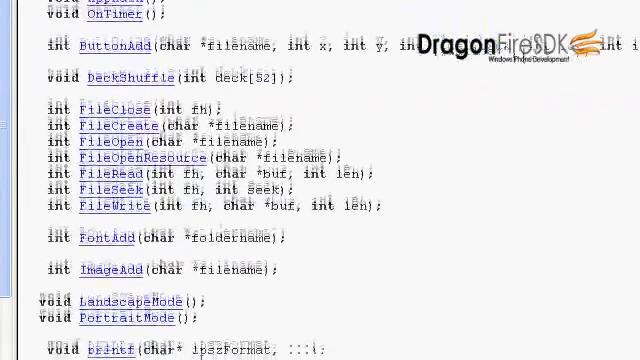
scroll(down, 3)
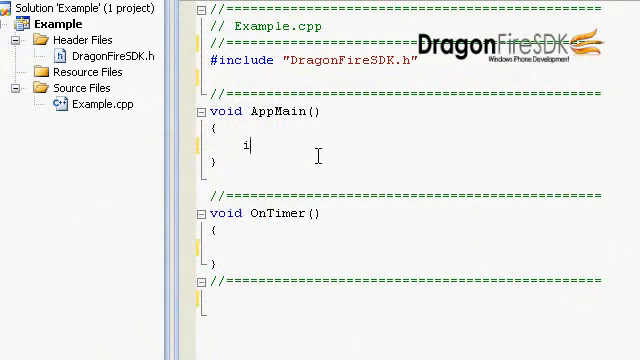
text(m=ImageAdd)
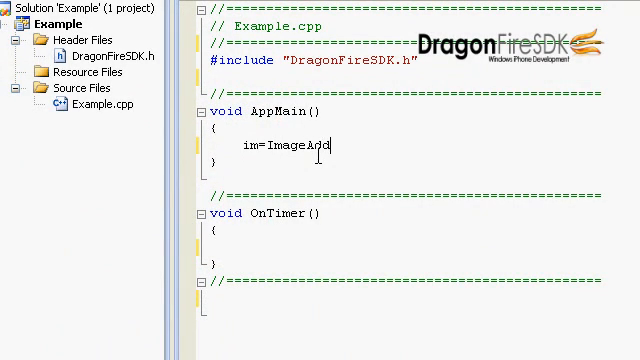
text(("Ball.pn)
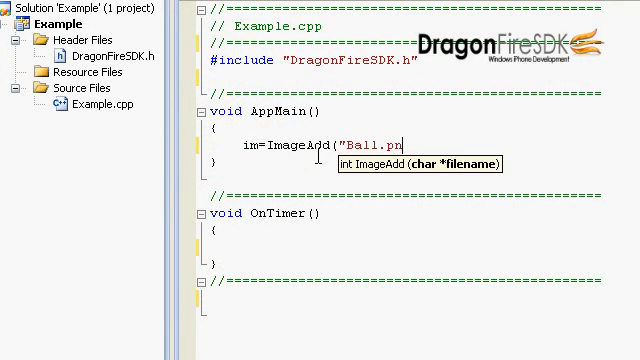
text(g");)
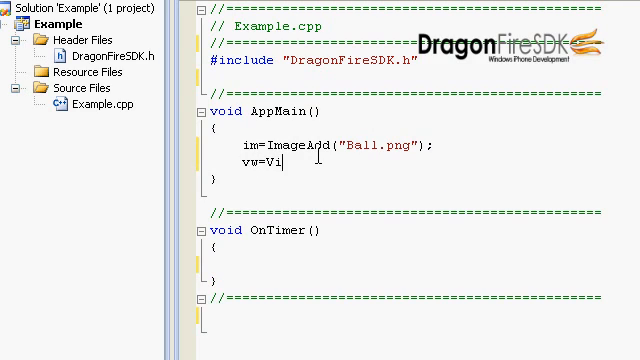
text(ewAdd(im,100,100);)
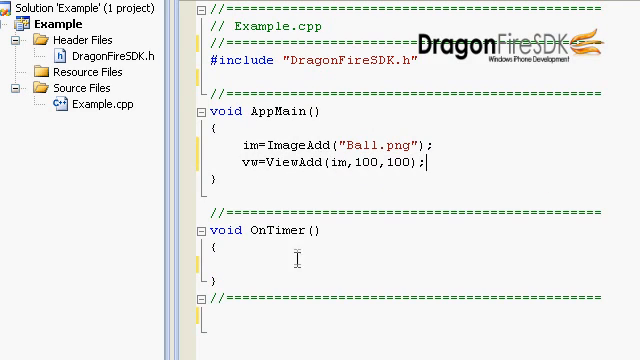
text(TiltGetX()
text(TiltGety();)
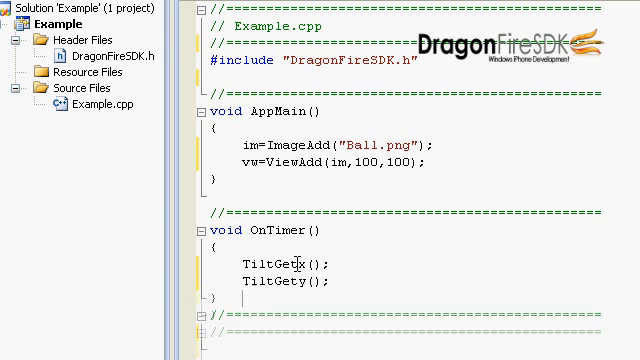
text(ViewSetxy(v)
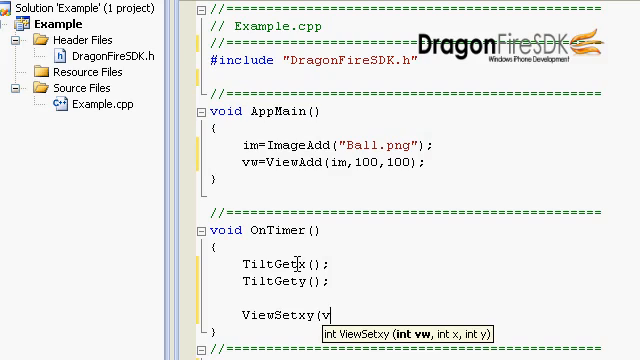